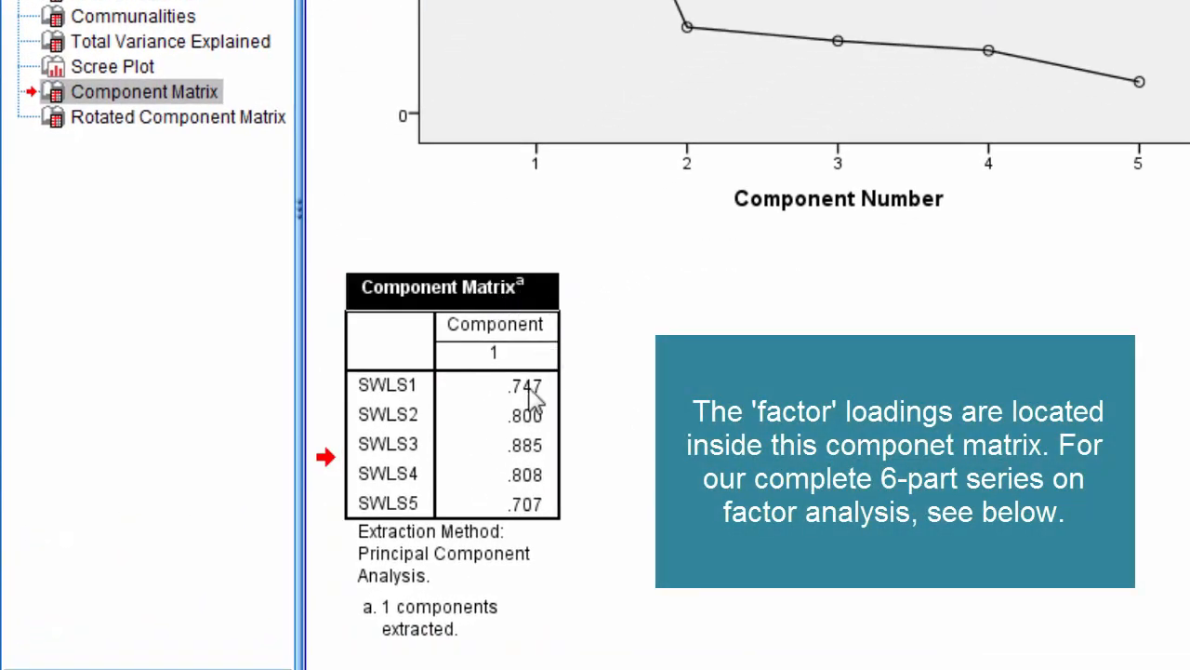
mouse_move(497, 409)
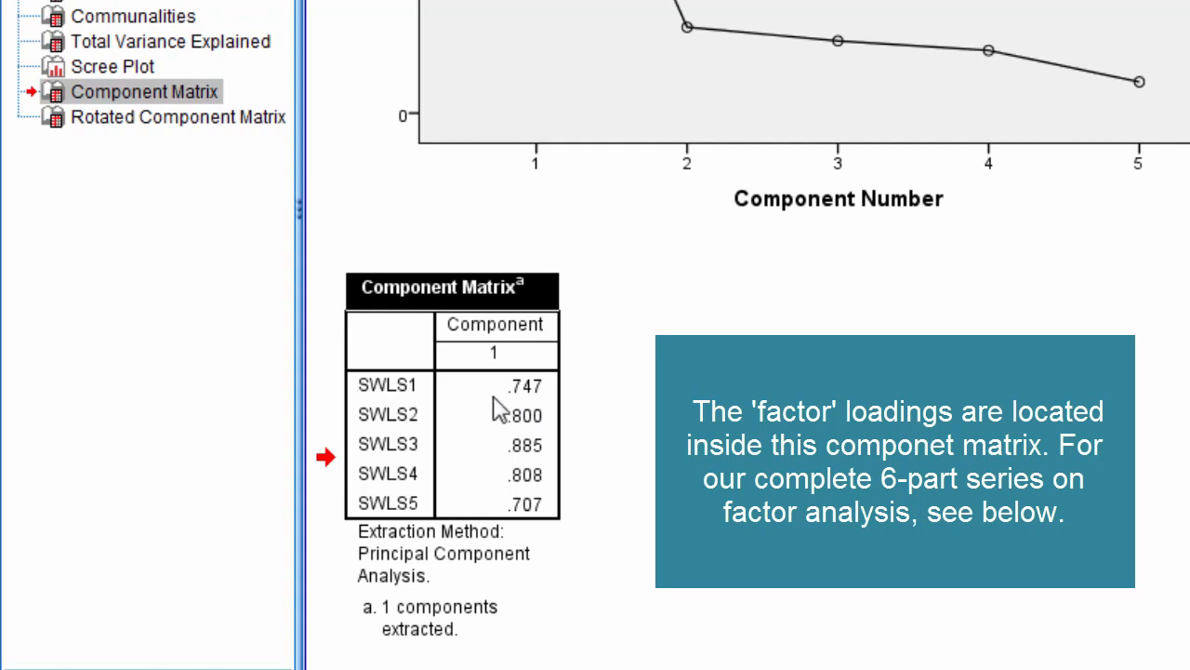
mouse_move(418, 462)
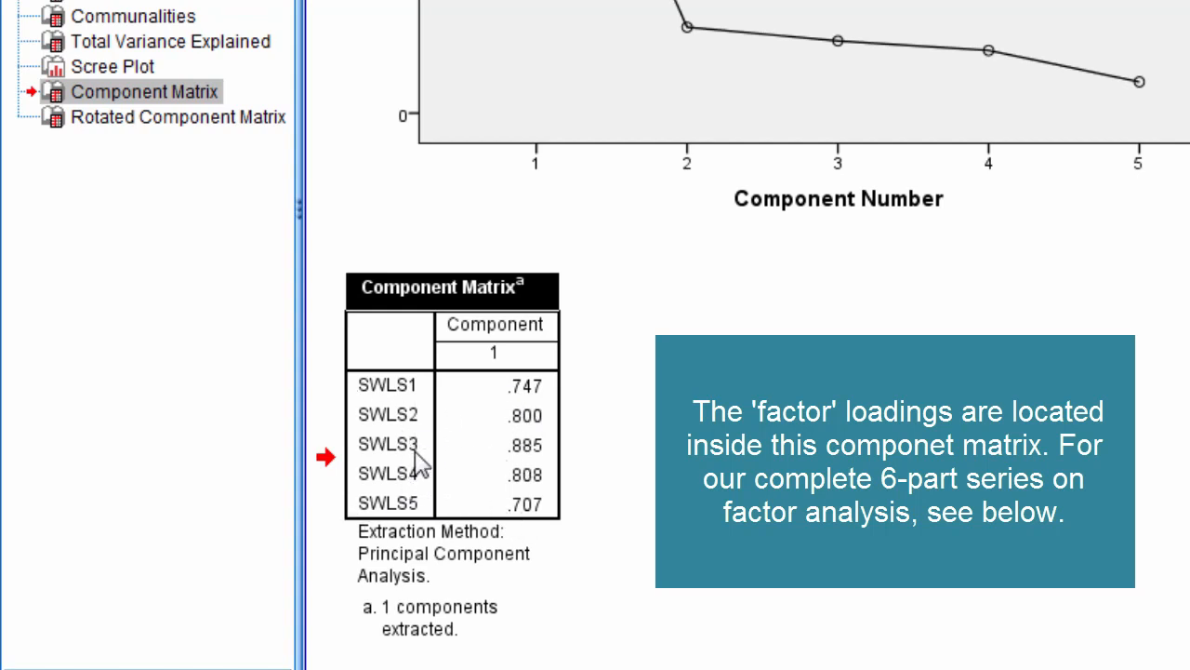
mouse_move(605, 395)
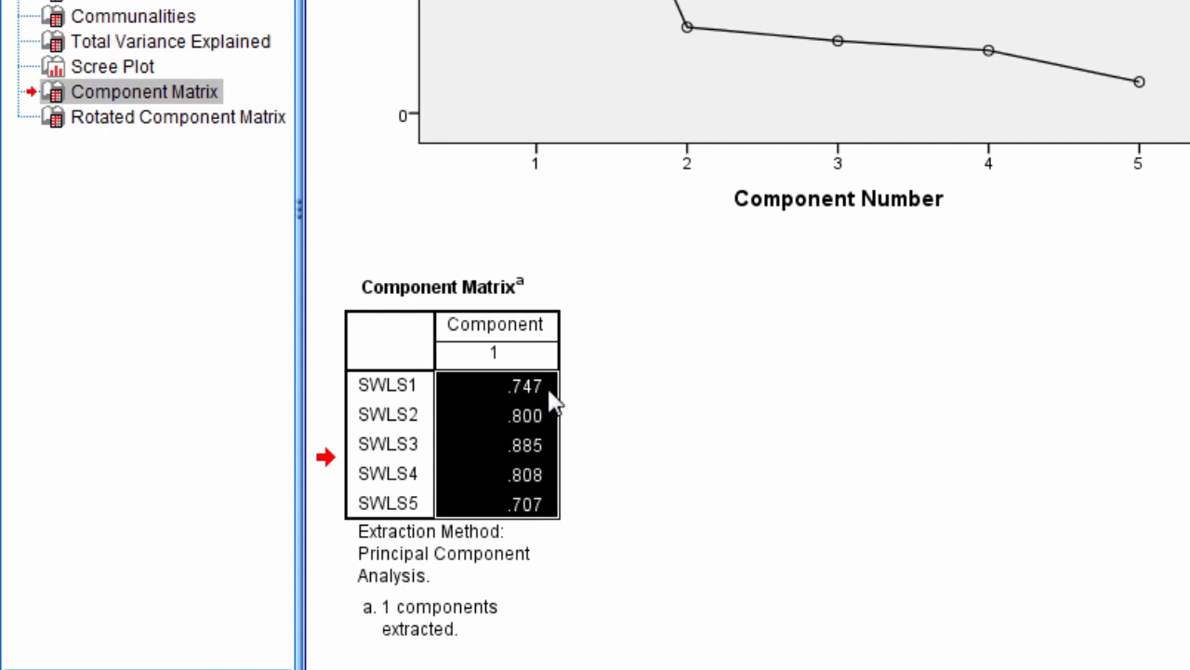
left_click(495, 324)
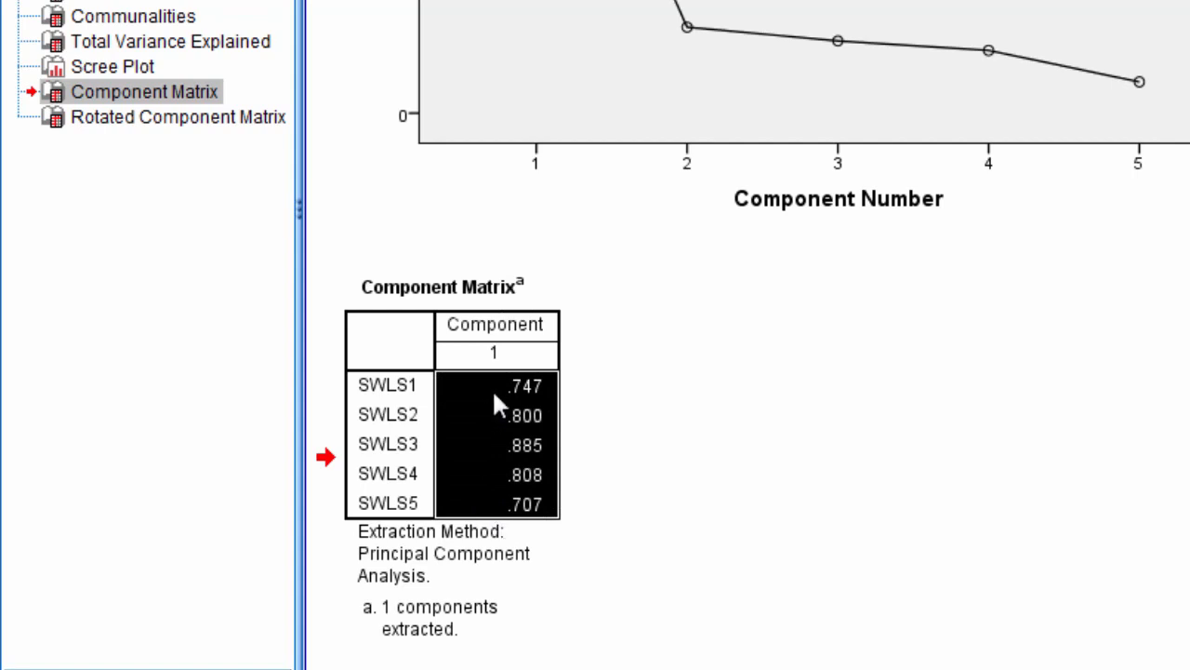
left_click(524, 385)
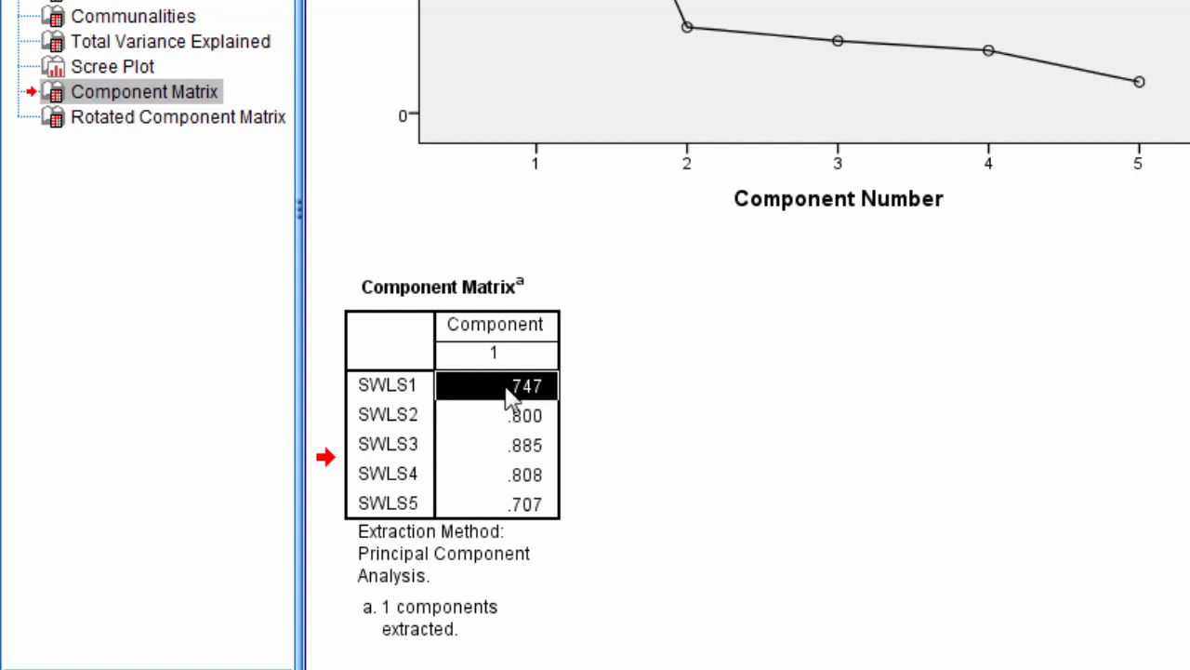
left_click_drag(527, 385, 527, 504)
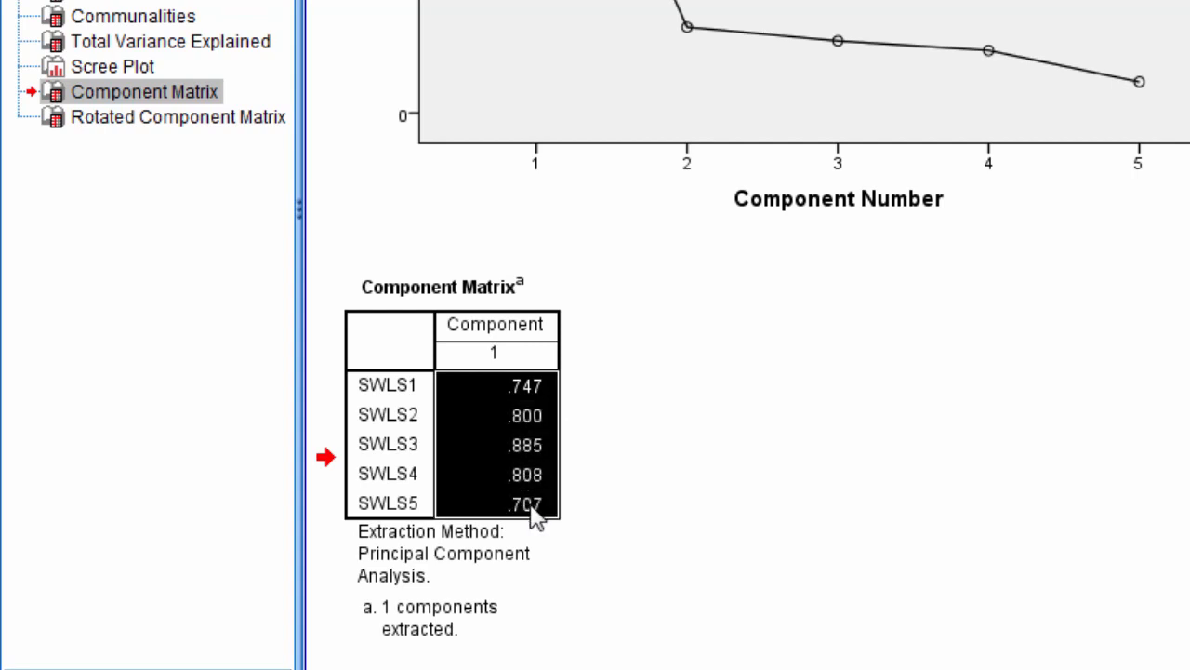
mouse_move(558, 528)
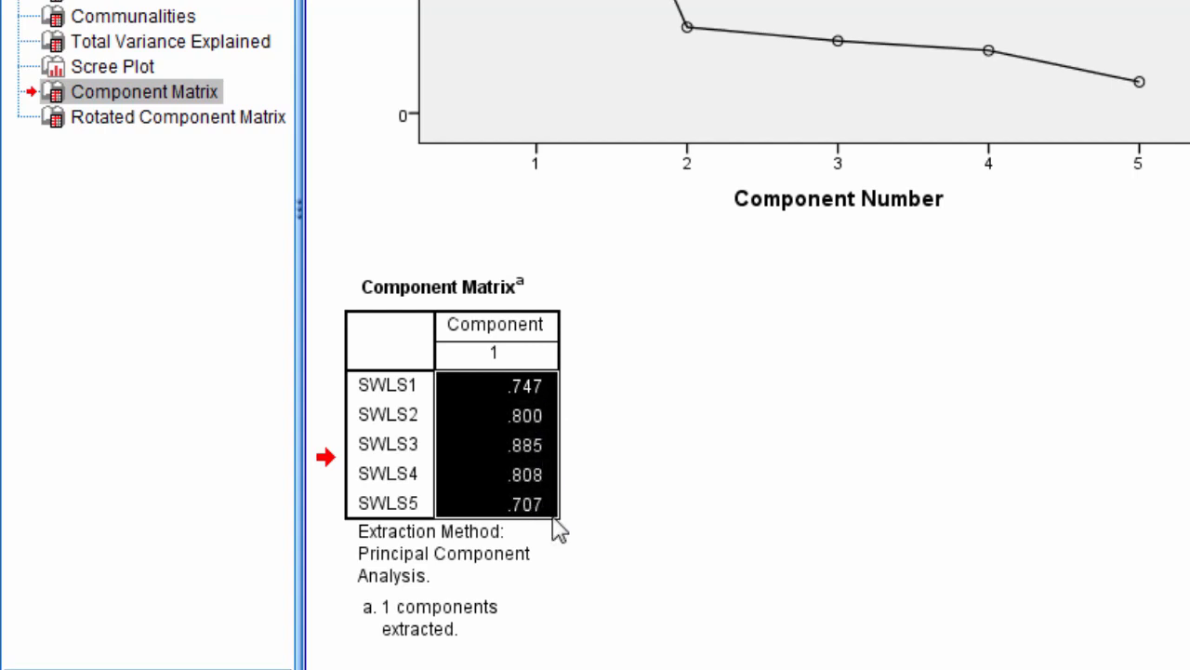
mouse_move(553, 416)
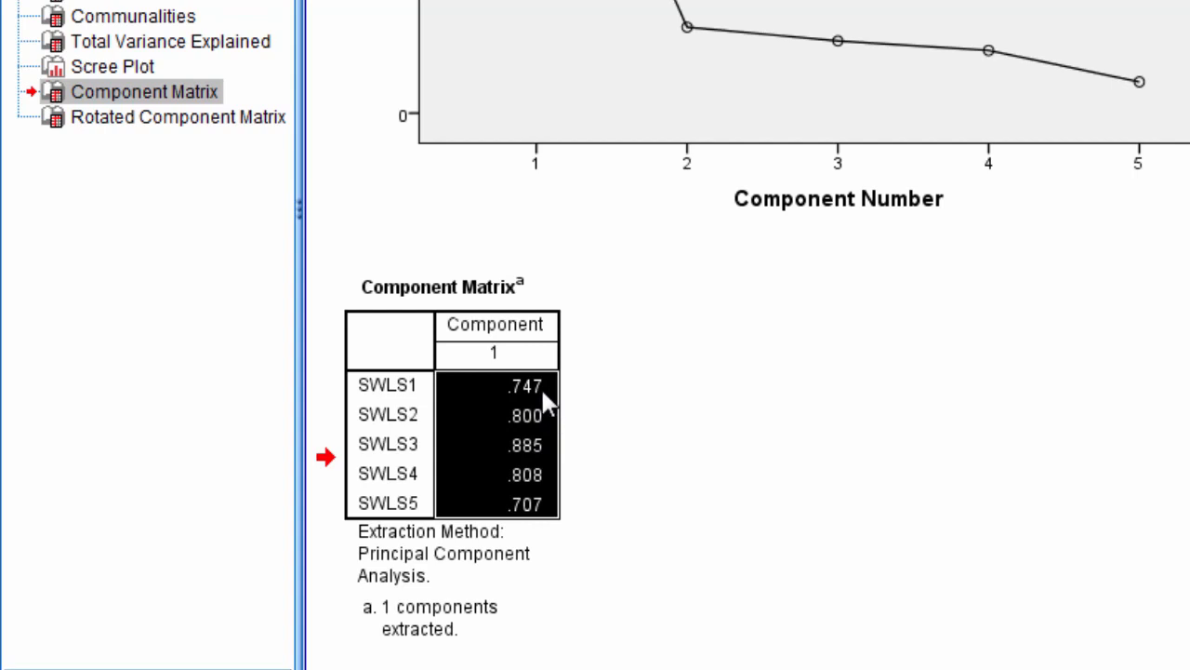
mouse_move(551, 519)
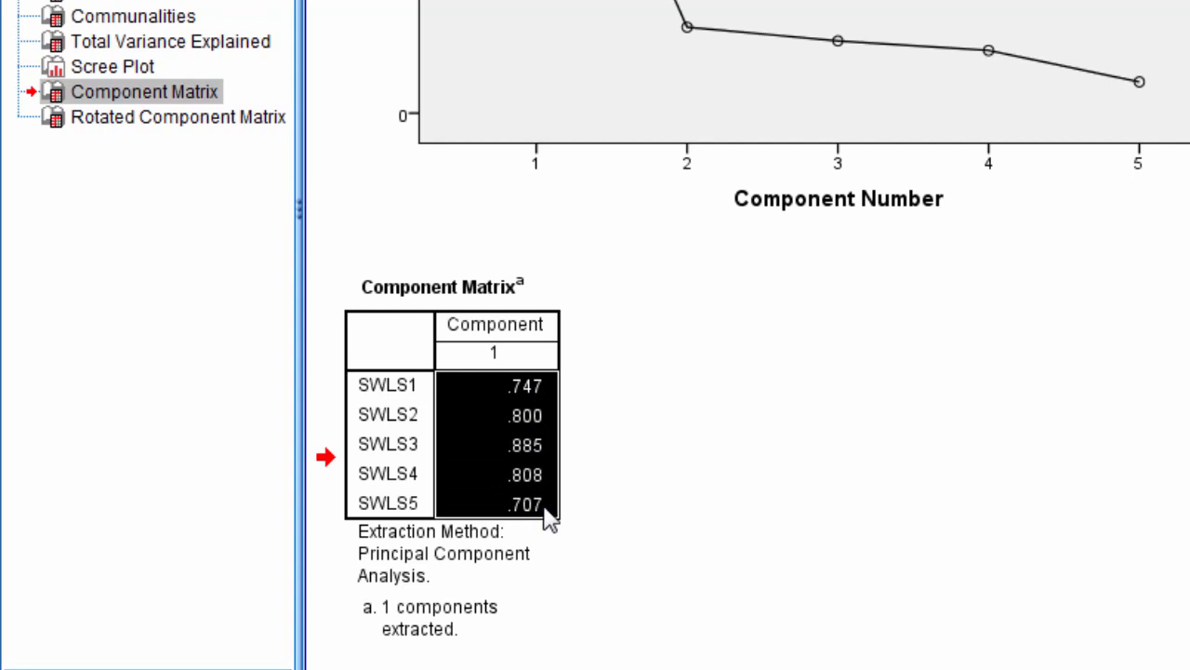
mouse_move(470, 505)
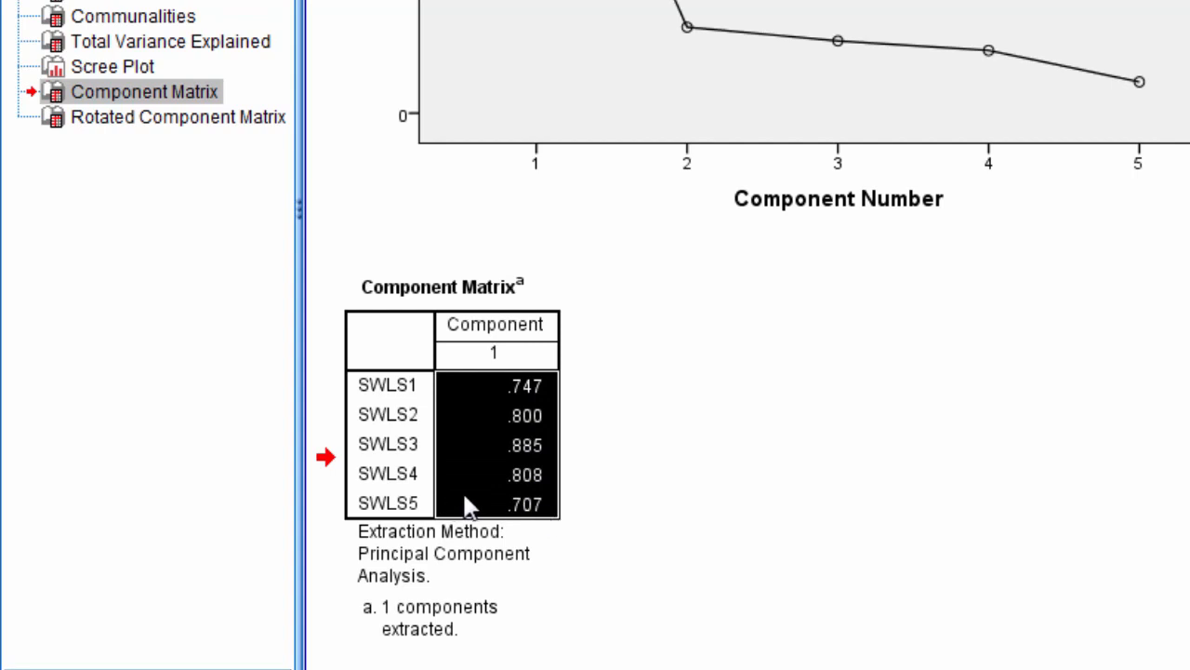
mouse_move(519, 503)
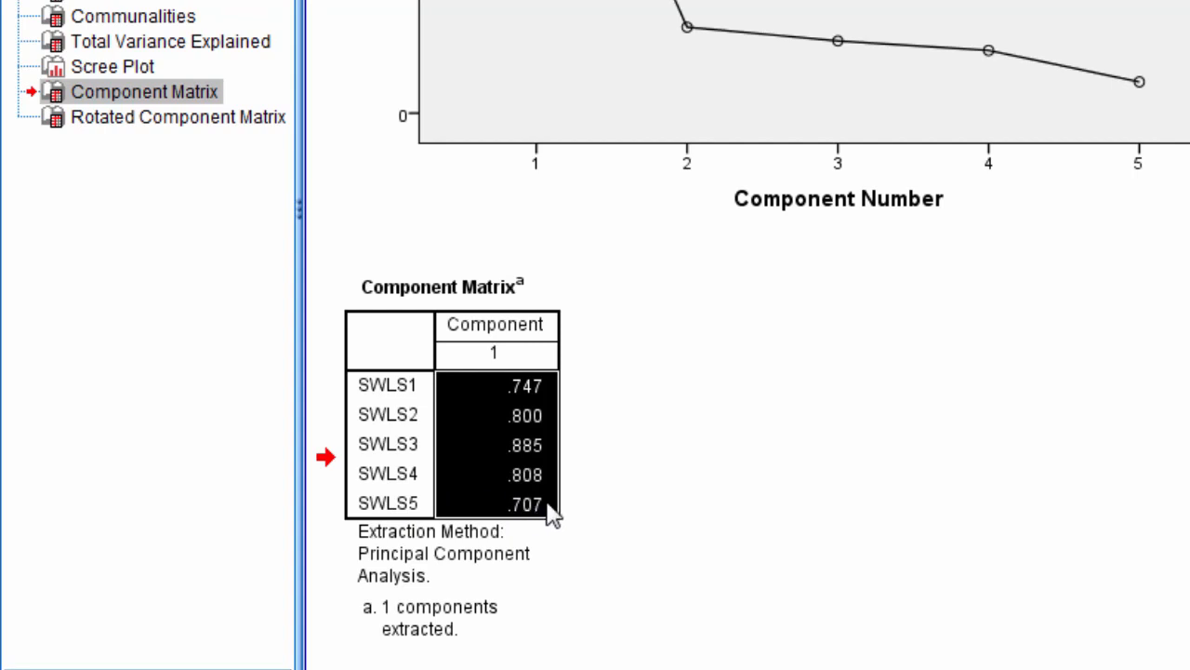
Highlight the SWLS1, SWLS2 and SWLS3 item labels in the Component Matrix one at a time
left_click(389, 385)
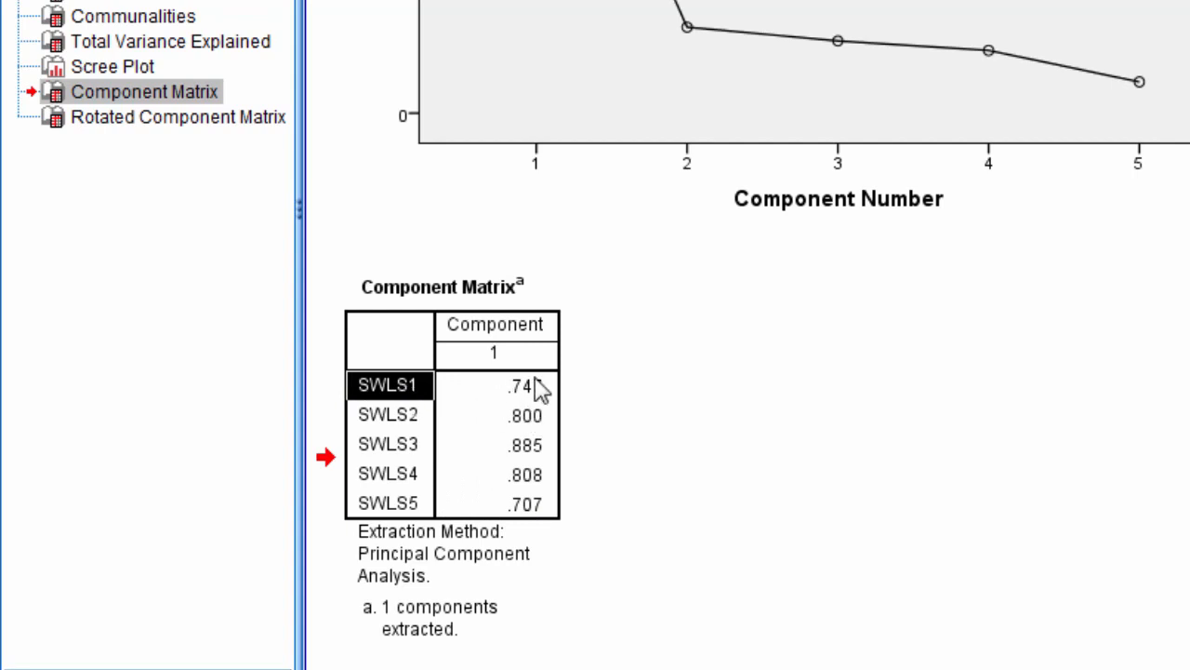
left_click(388, 414)
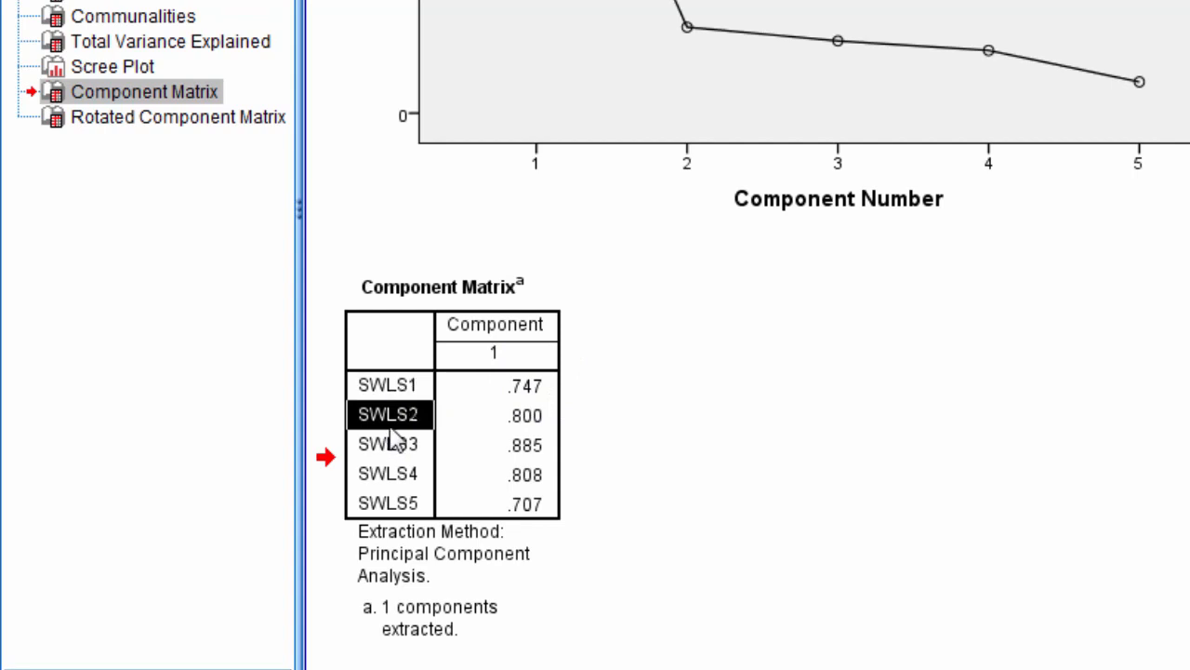
mouse_move(544, 431)
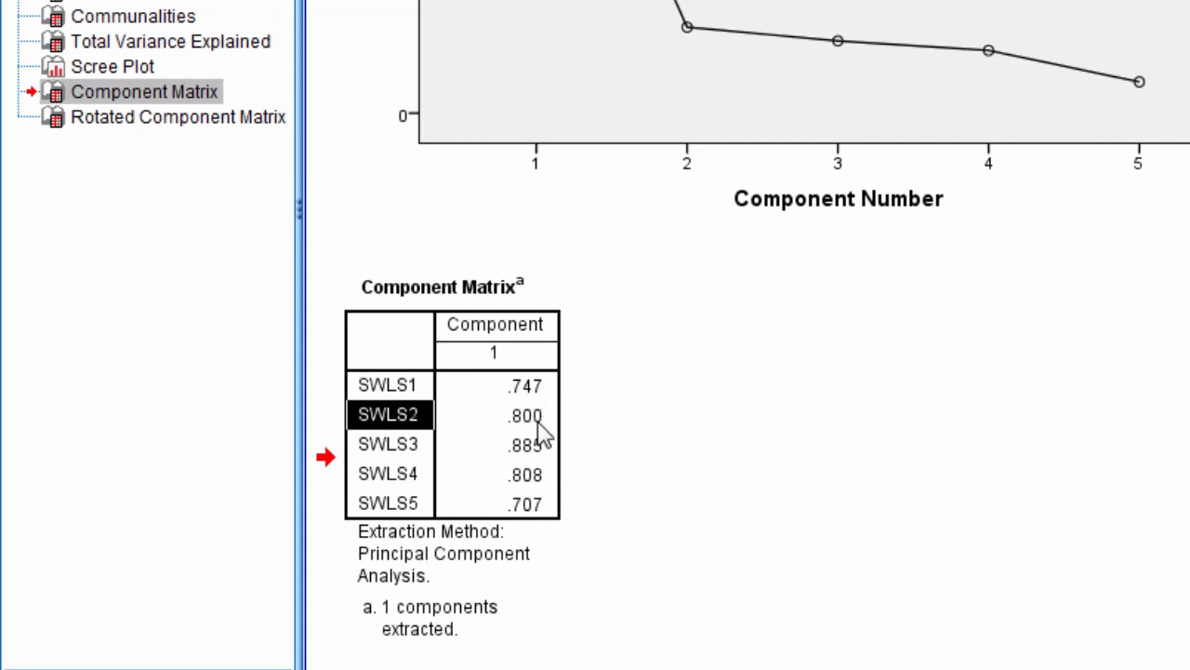
mouse_move(553, 353)
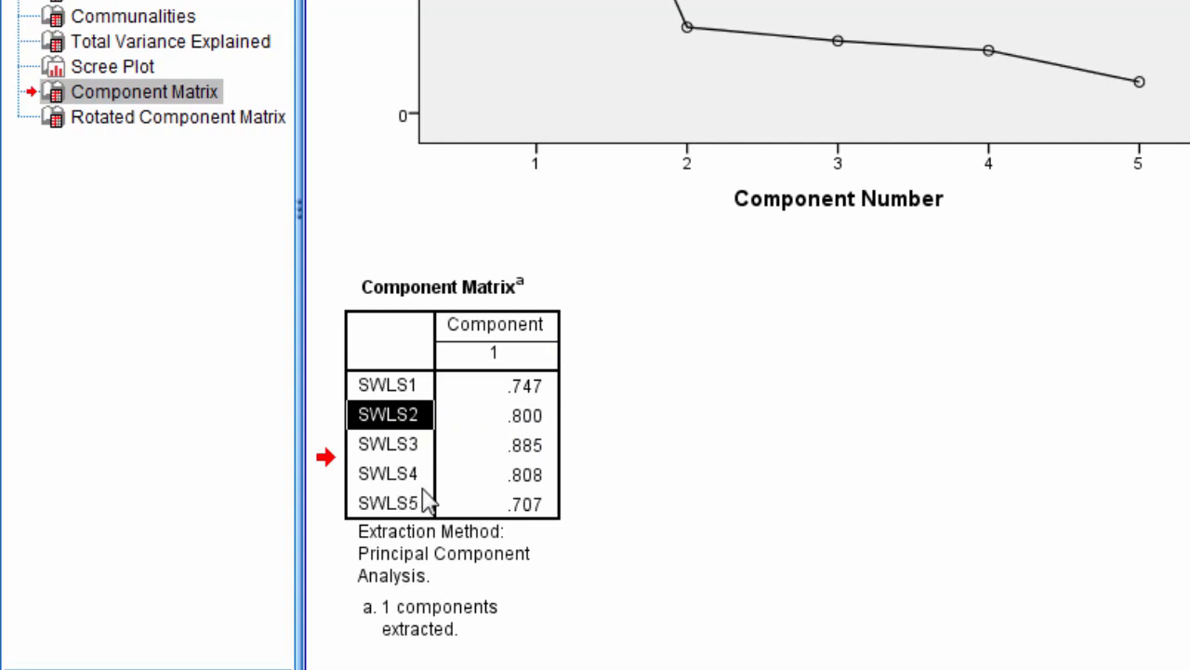
left_click(388, 443)
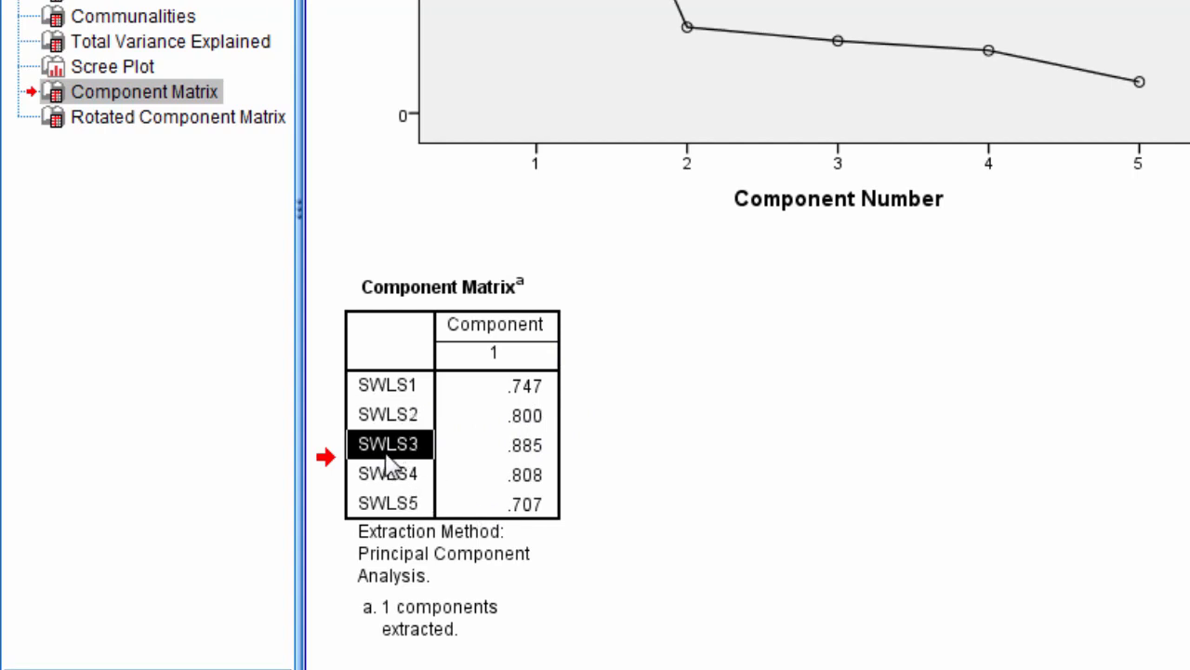
mouse_move(549, 460)
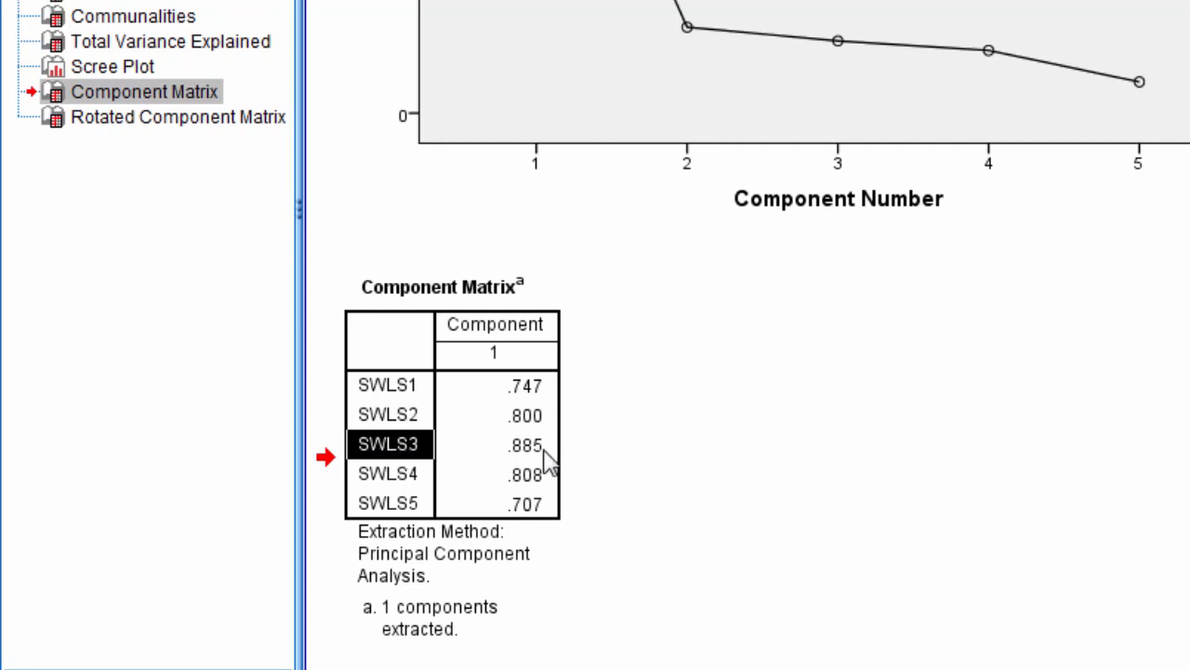
mouse_move(521, 465)
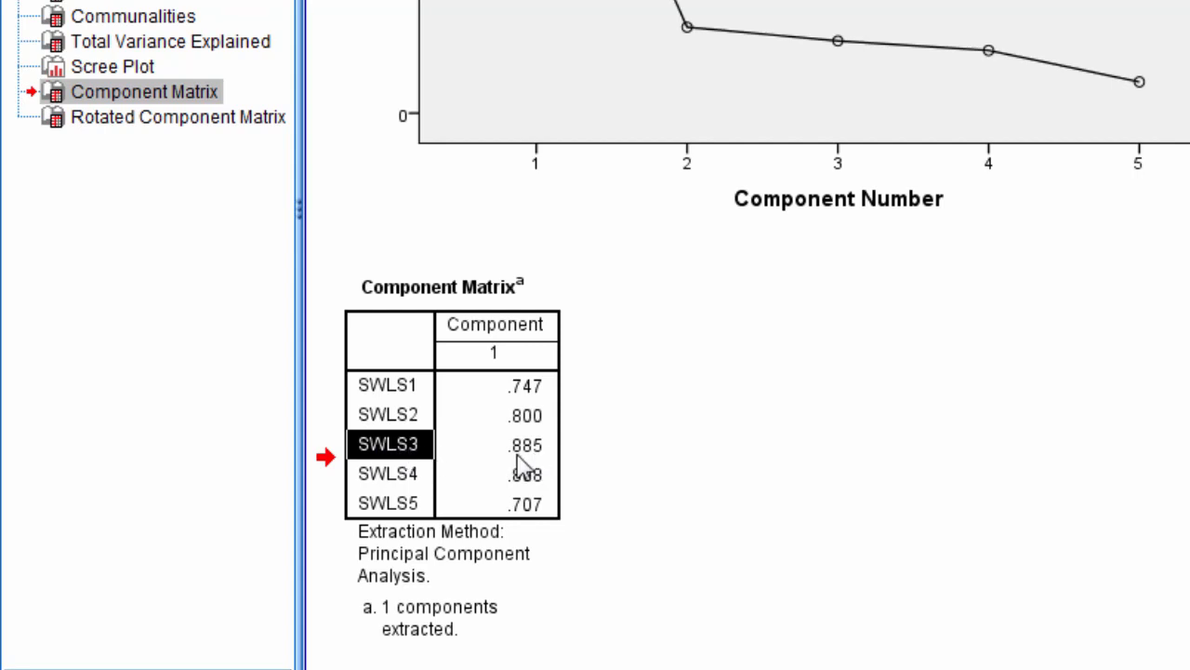
mouse_move(620, 363)
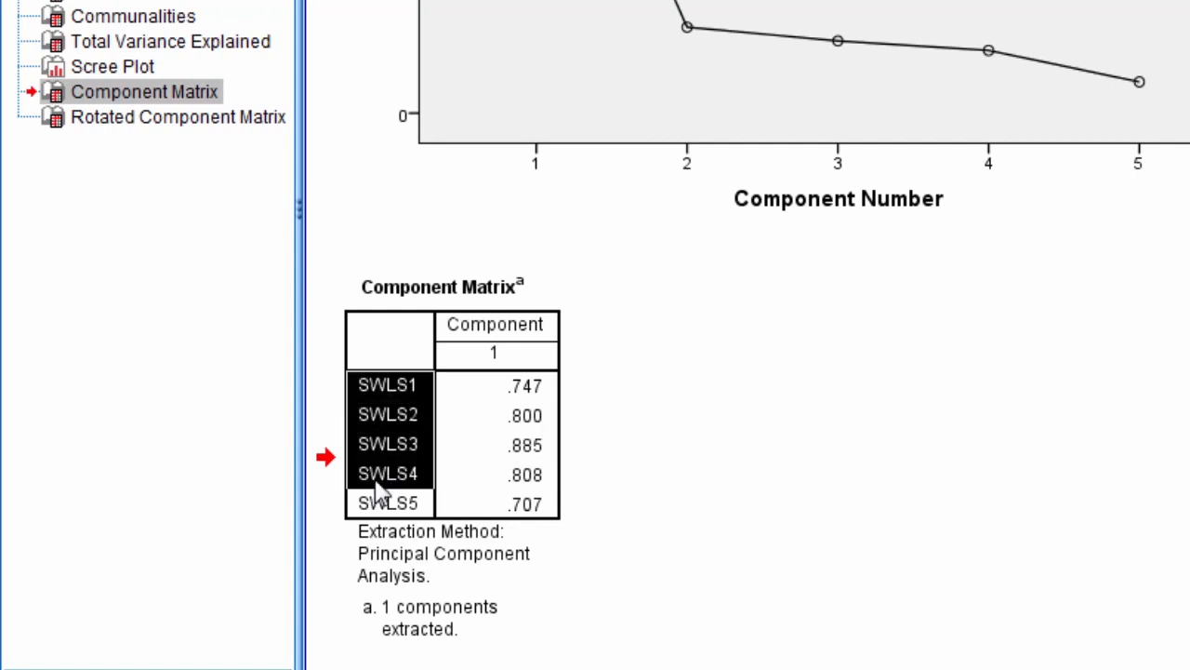
Highlight the loadings for SWLS3 (.885), SWLS2 (.800) and SWLS4 (.808) in turn
left_click(388, 444)
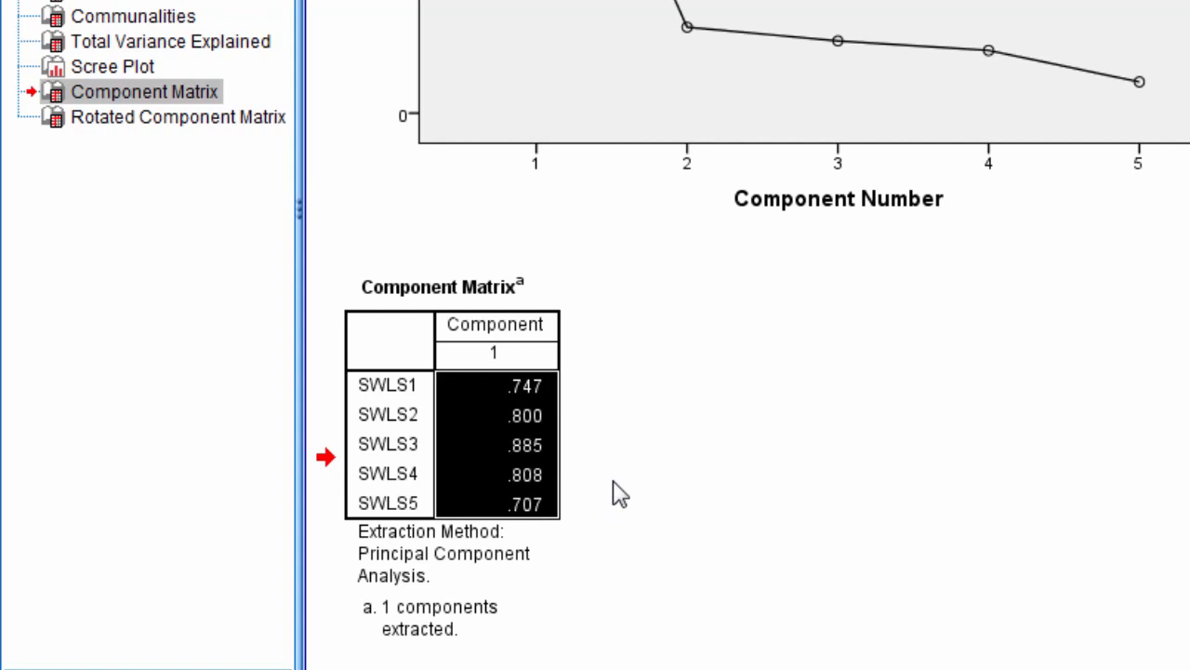
left_click(497, 444)
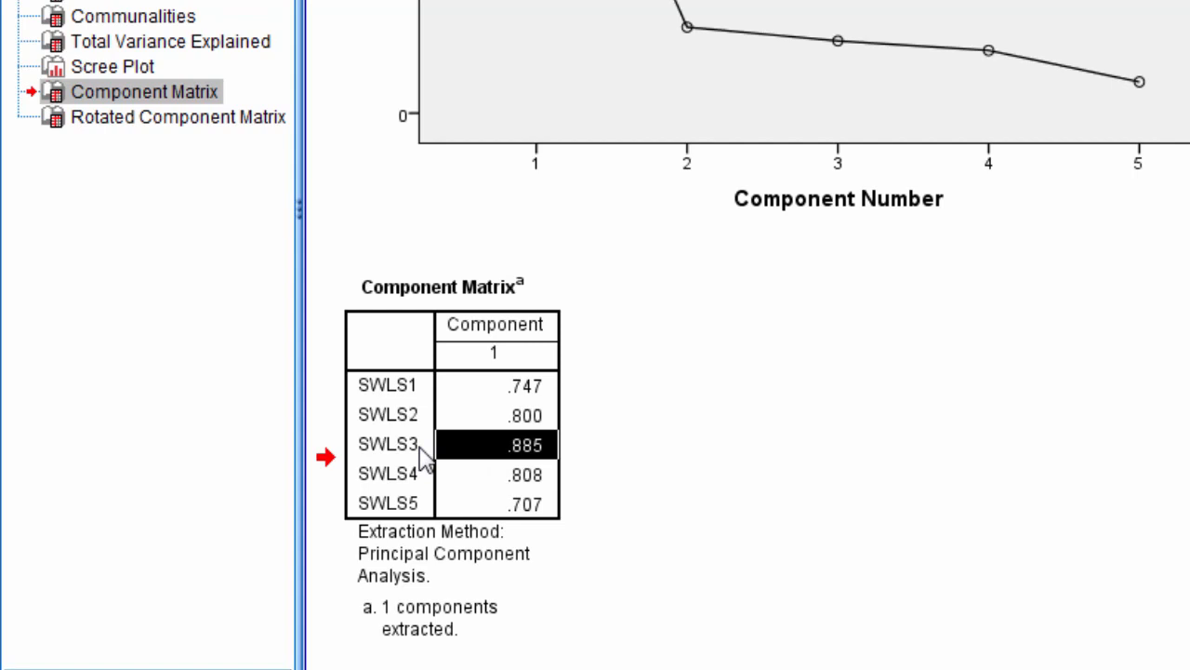
left_click(495, 415)
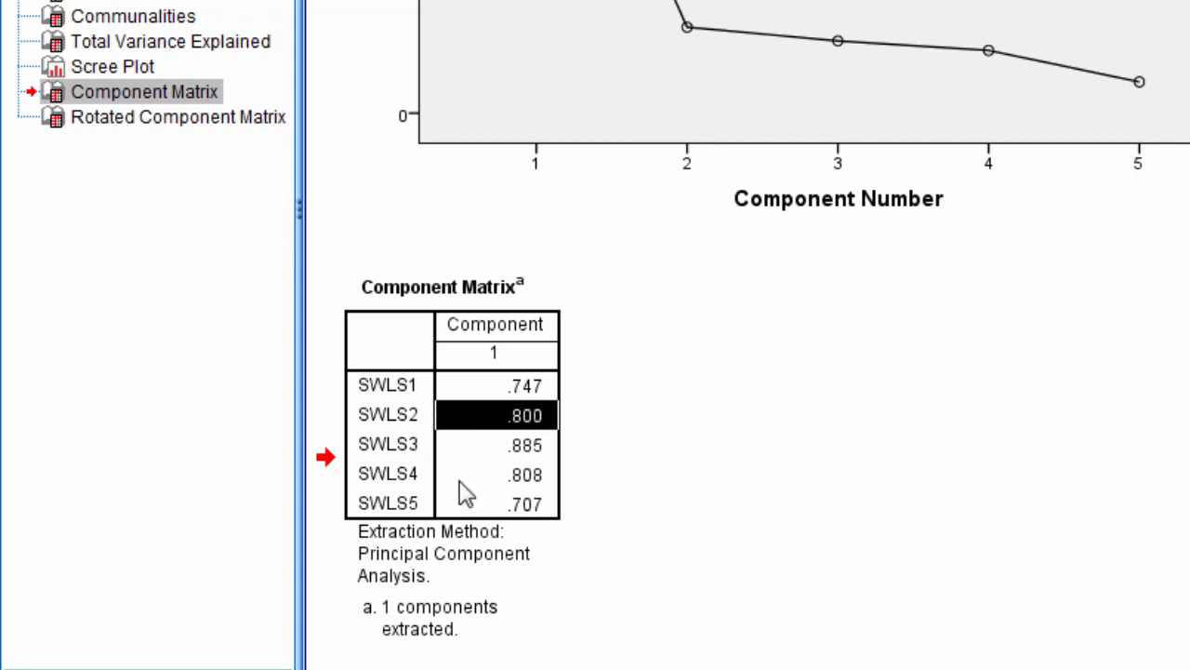
left_click(496, 474)
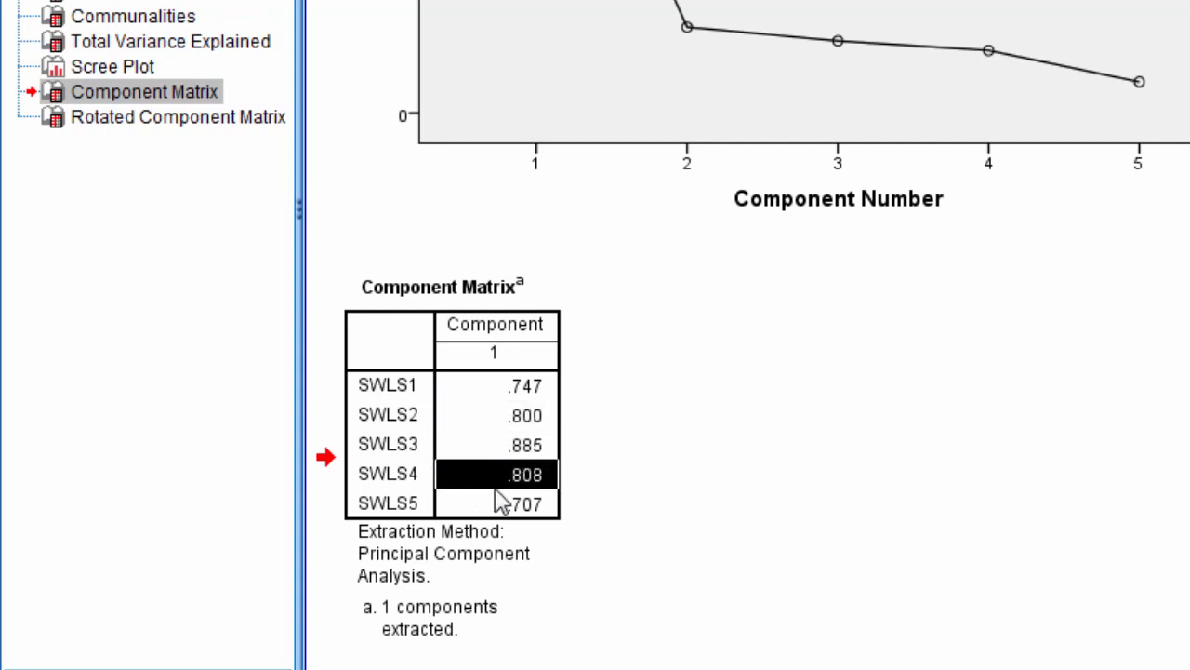
Highlight SWLS5's .707, SWLS1's .747, then SWLS5's .707 again
left_click(497, 503)
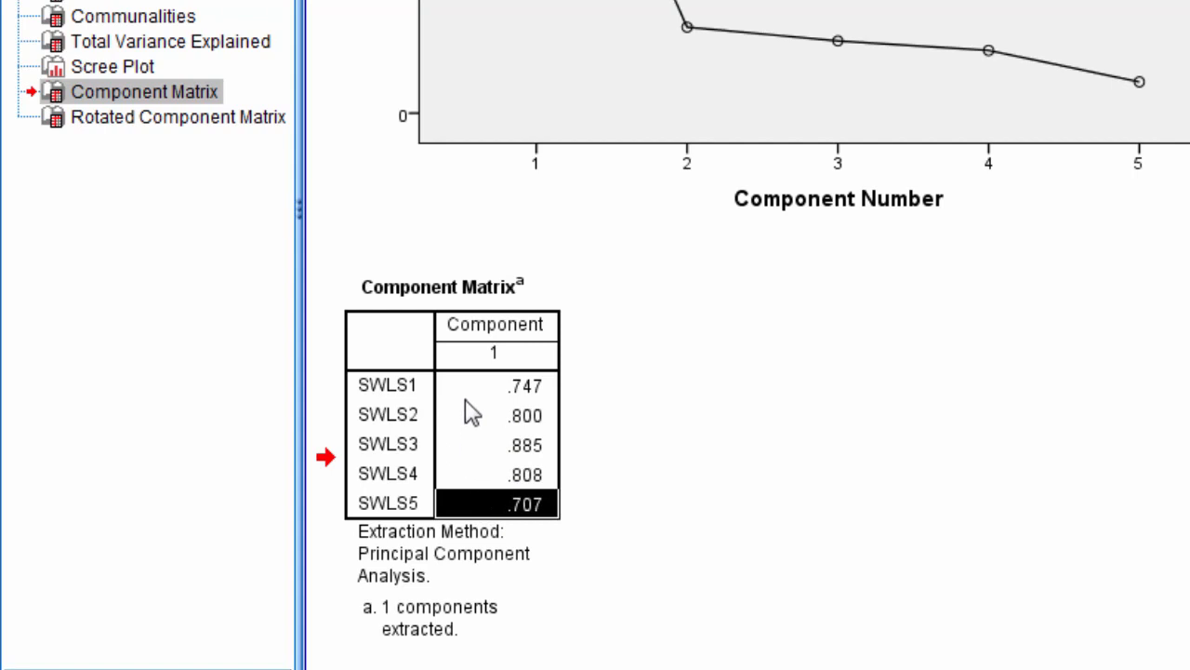
left_click(525, 385)
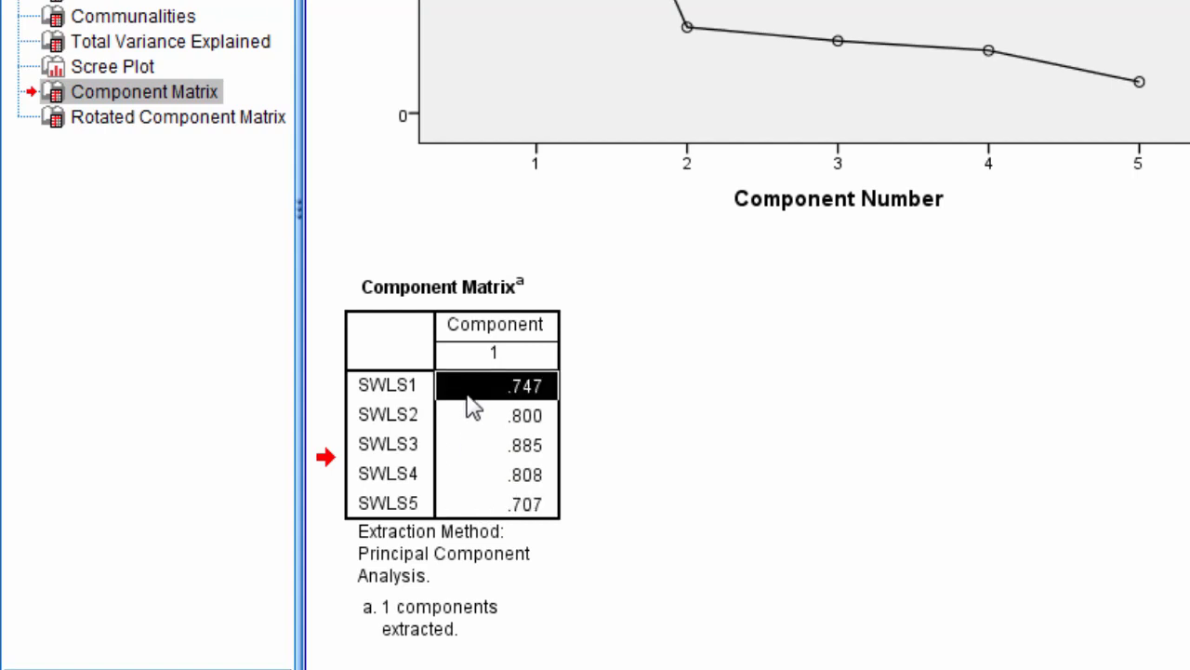
left_click(524, 504)
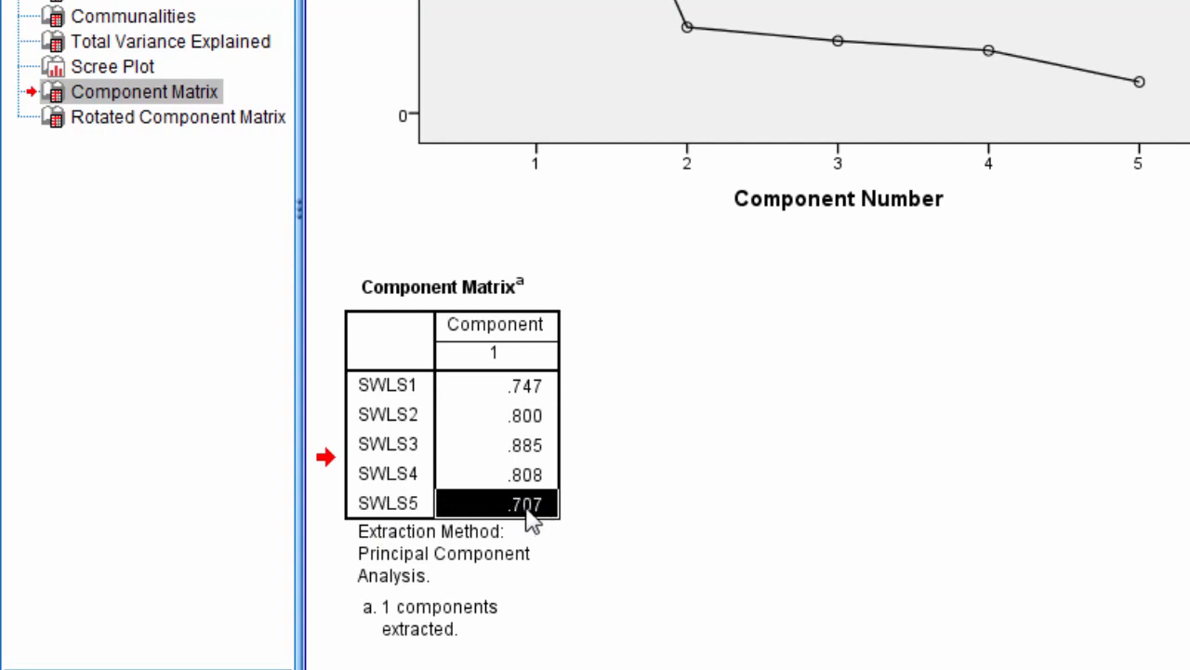
mouse_move(554, 519)
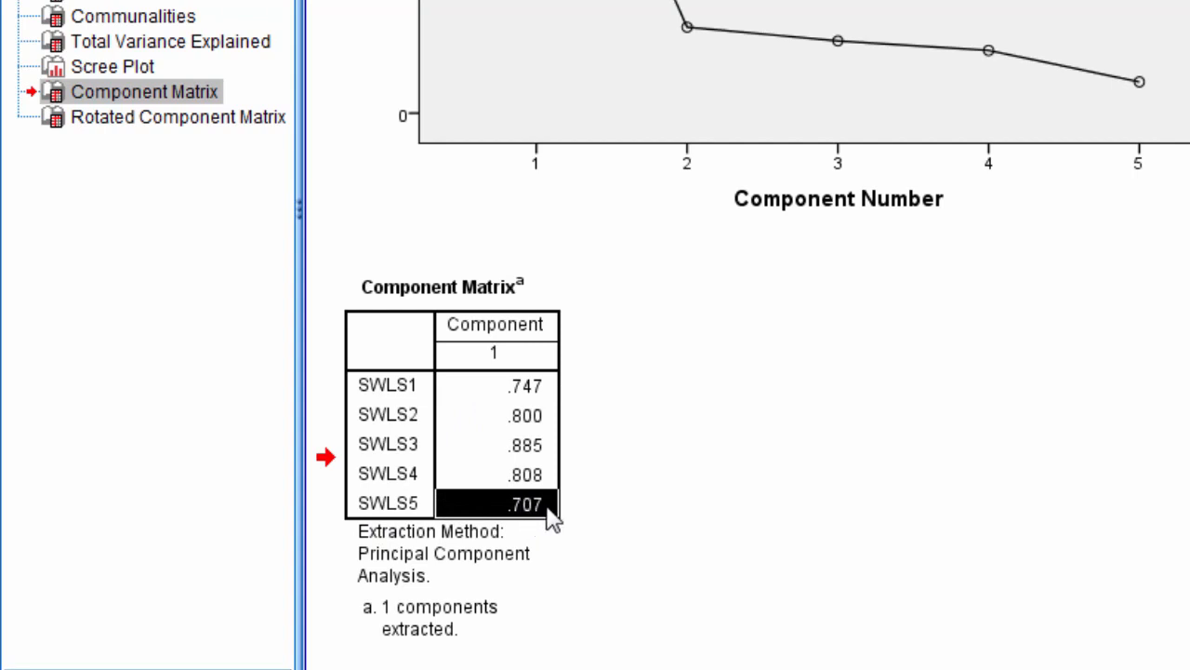
mouse_move(537, 414)
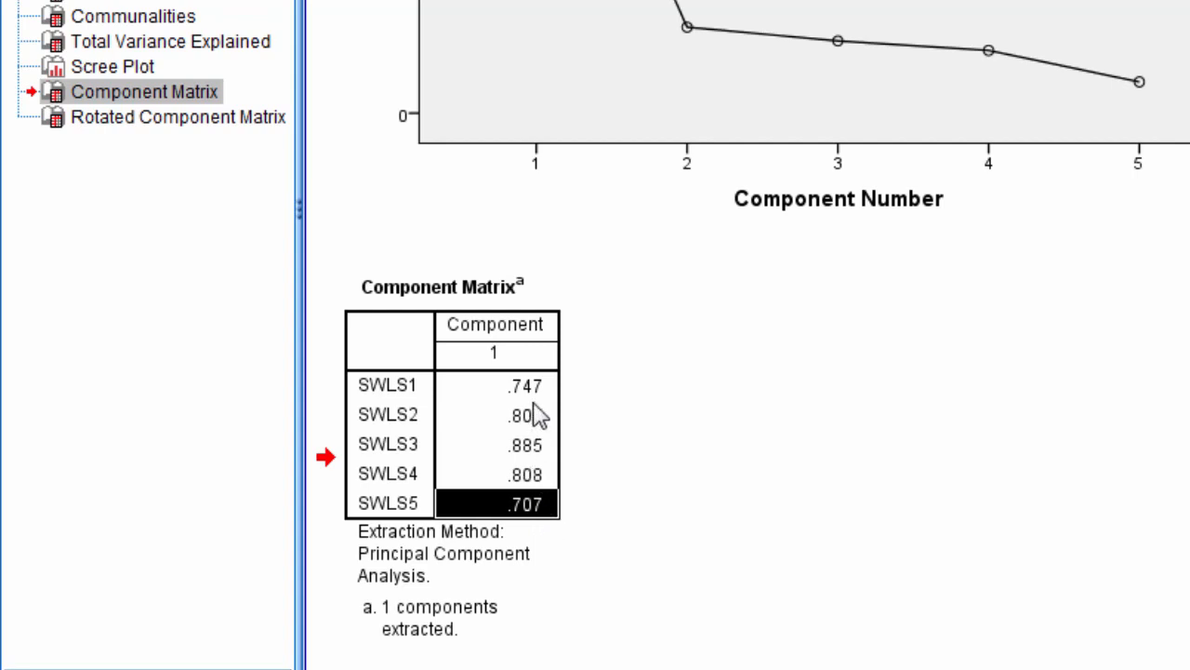
Highlight the SWLS item labels, SWLS1's .747 loading, then the SWLS1 label alone
left_click(497, 385)
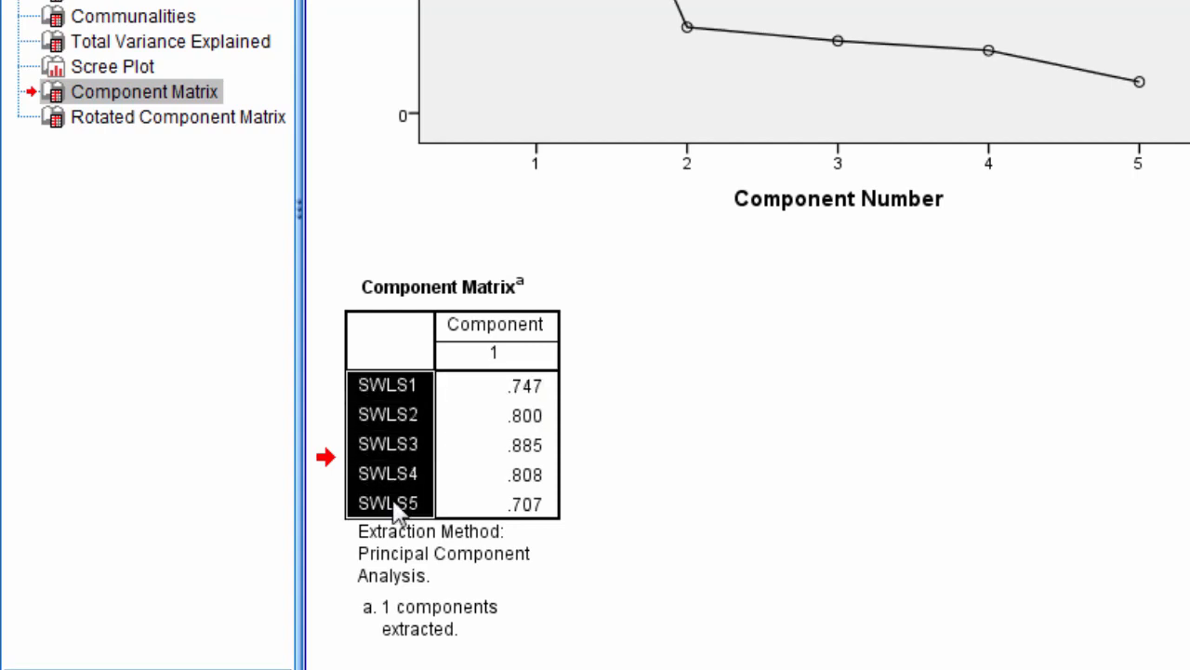
mouse_move(525, 421)
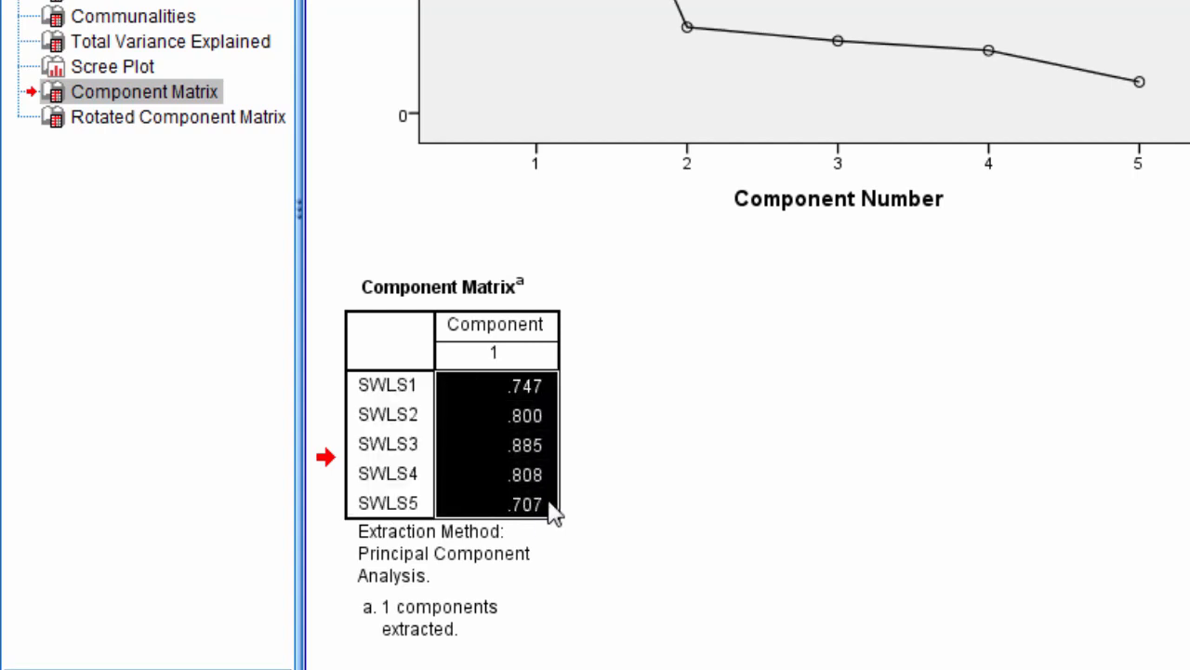
mouse_move(430, 404)
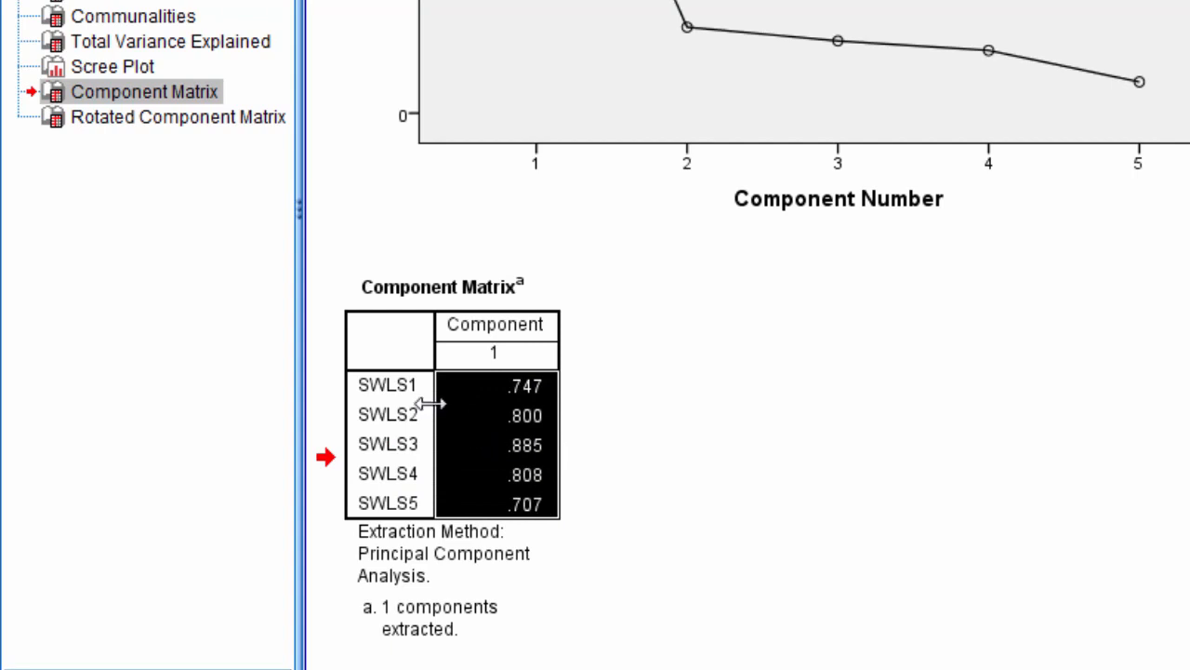
left_click(497, 385)
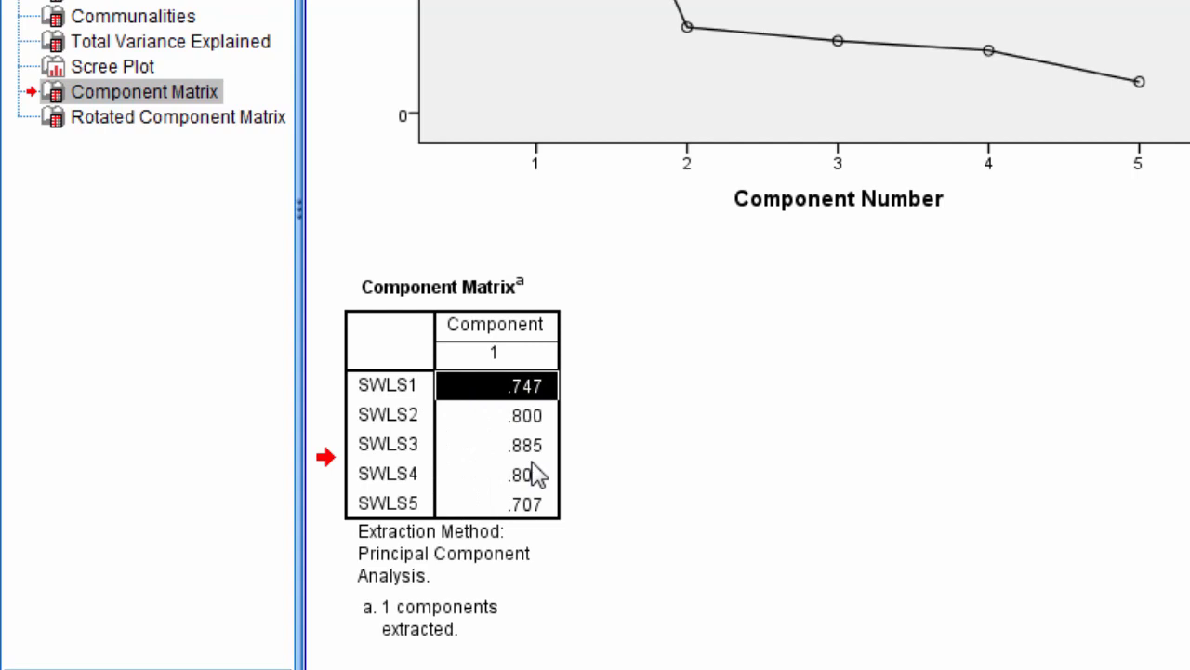
mouse_move(530, 462)
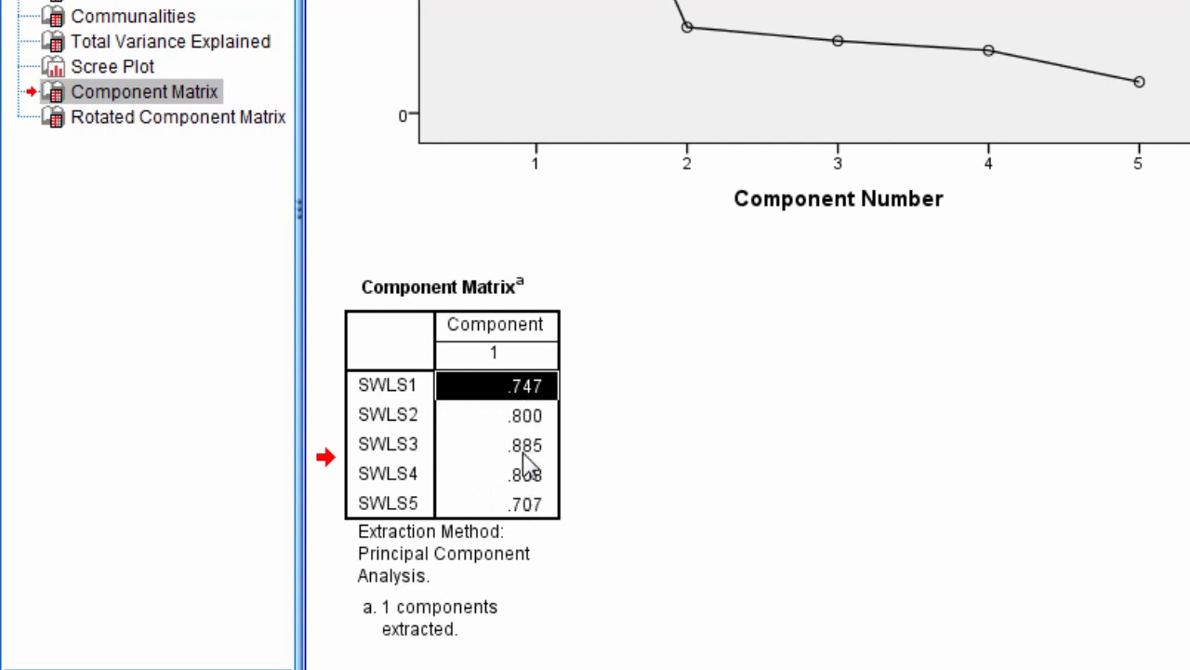
mouse_move(533, 411)
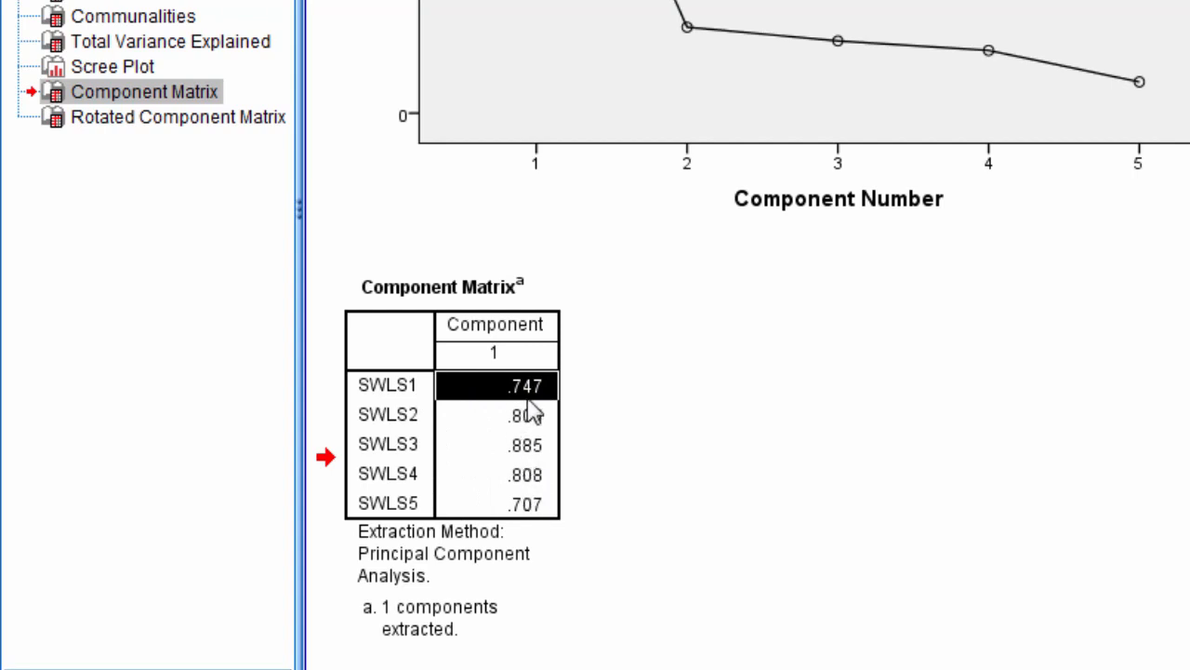
left_click(388, 384)
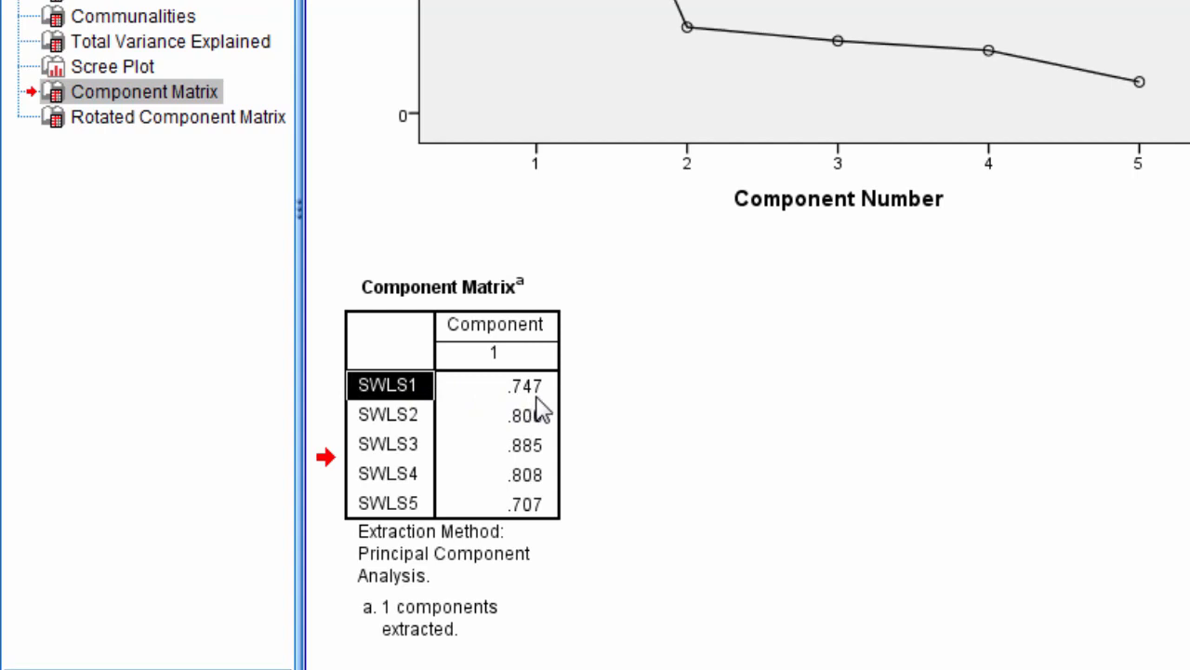
Drag-select the SWLS2–SWLS5 loadings (.800 to .707), leaving SWLS1's .747 unselected
left_click_drag(389, 385, 495, 415)
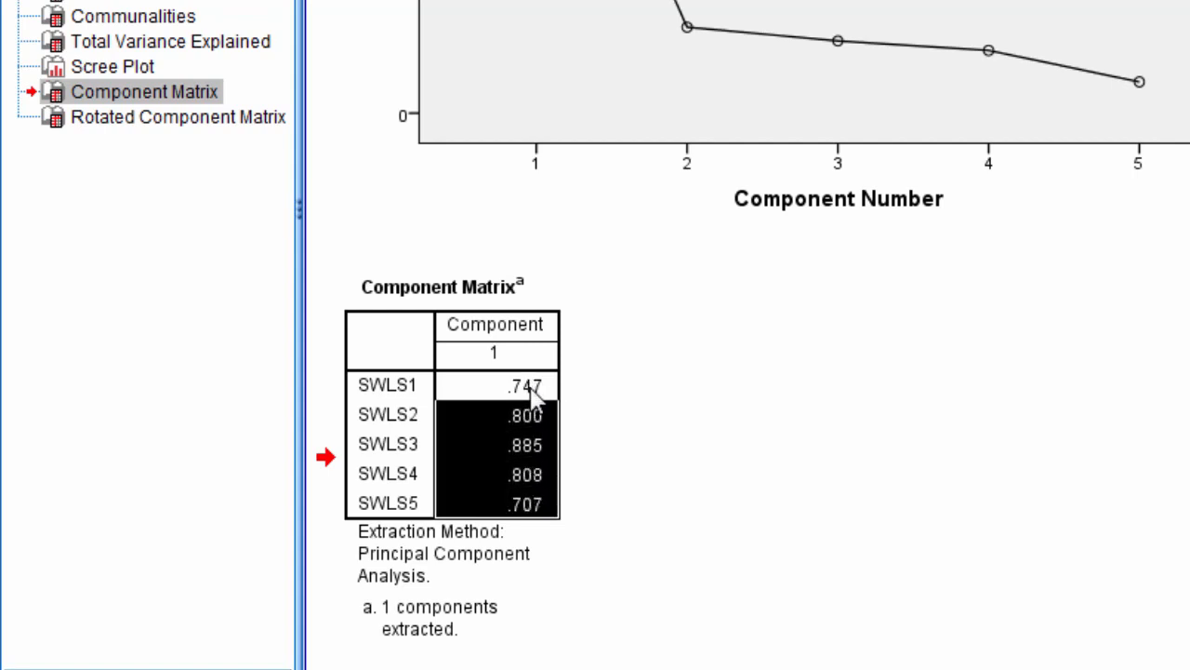
mouse_move(574, 468)
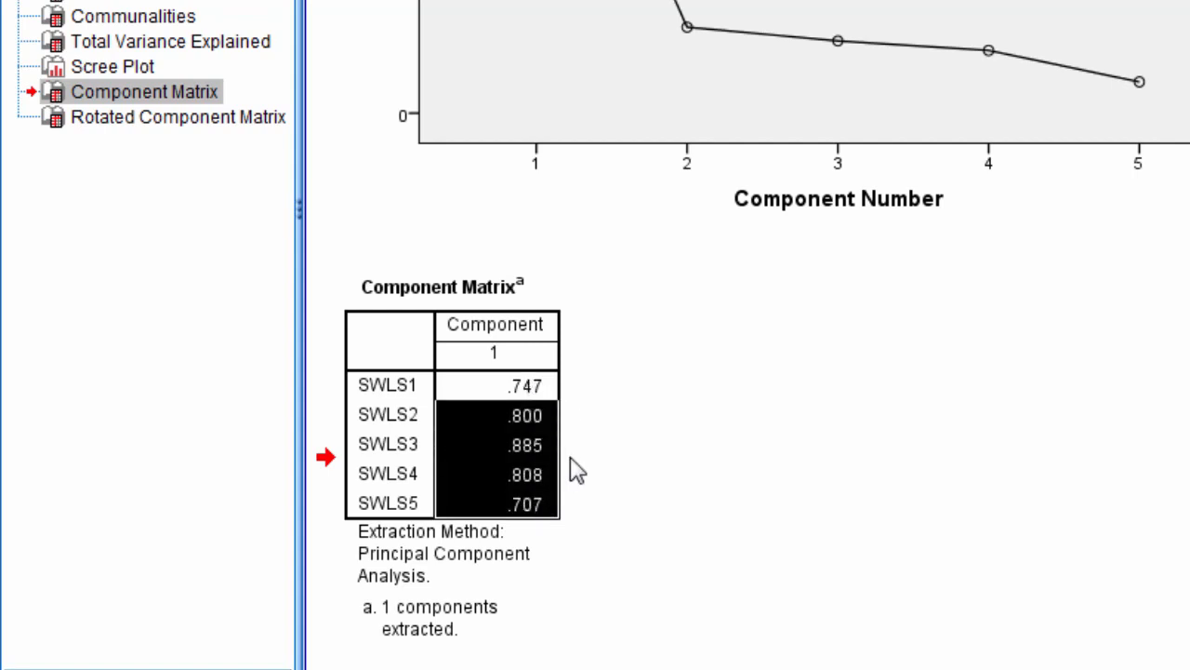
mouse_move(584, 497)
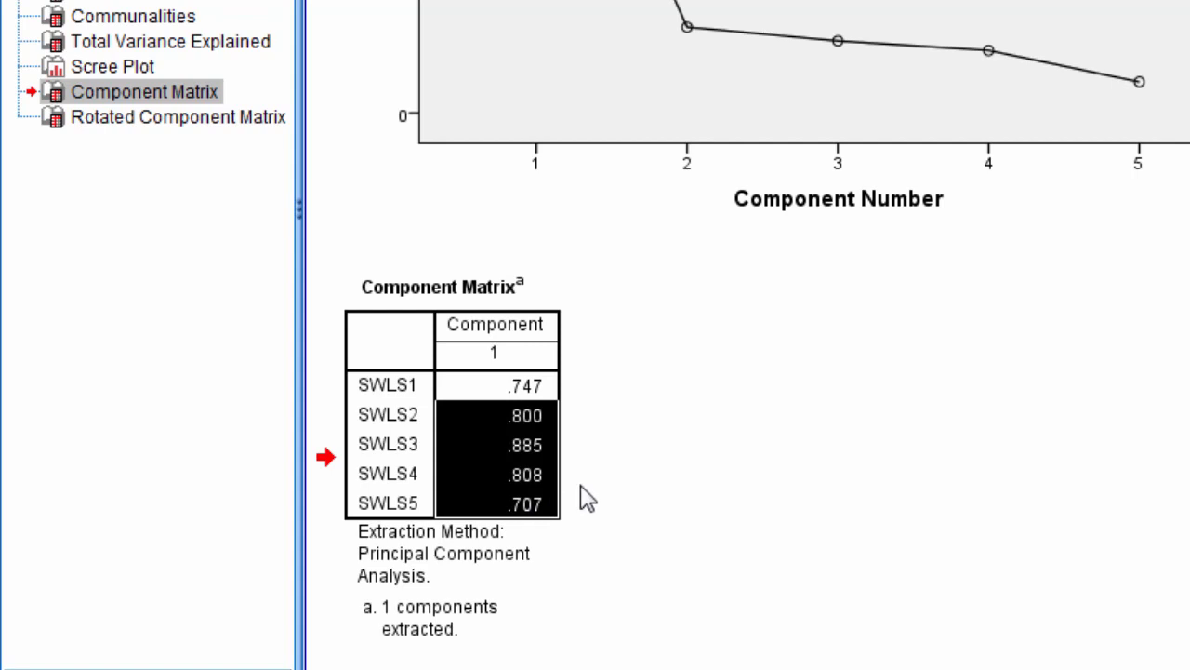